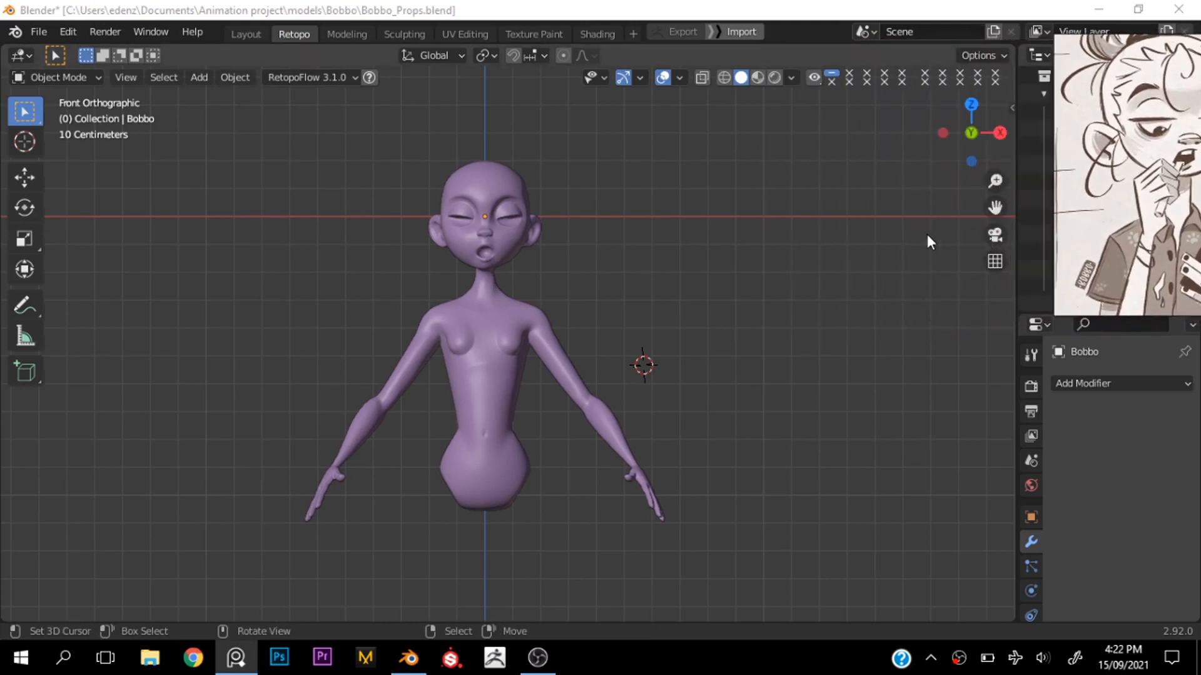
Step: Open the Viewport Overlays and Viewport Shading popovers for Bobbo's solid view
left_click(681, 78)
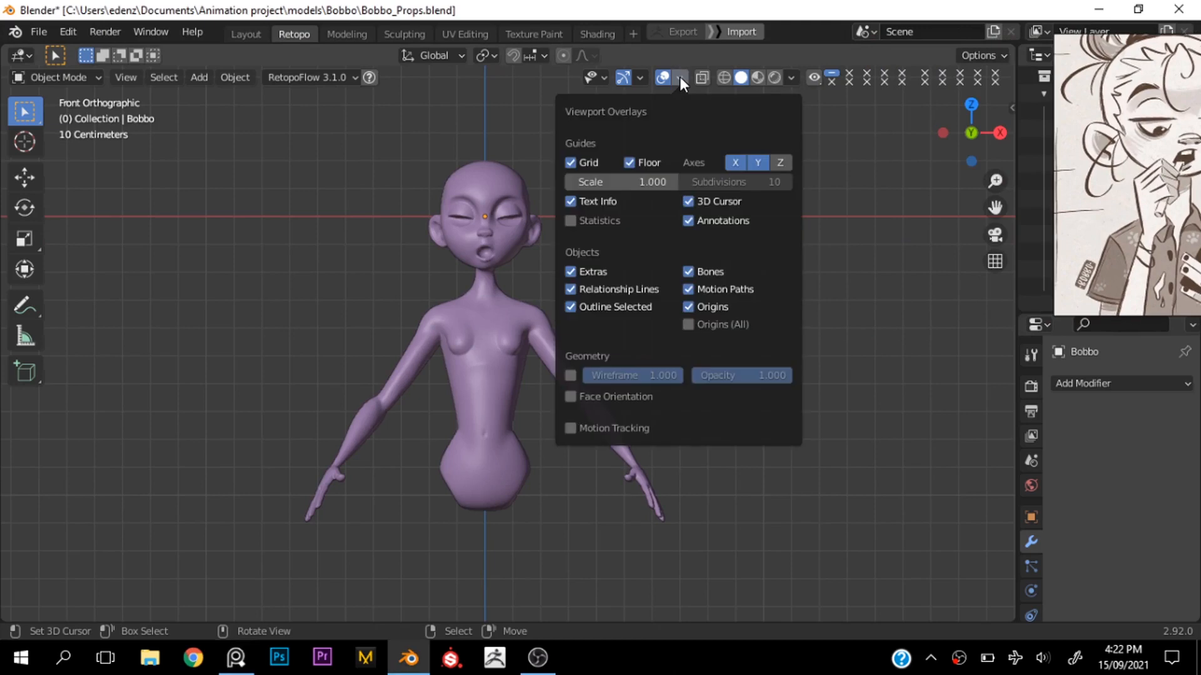
left_click(792, 78)
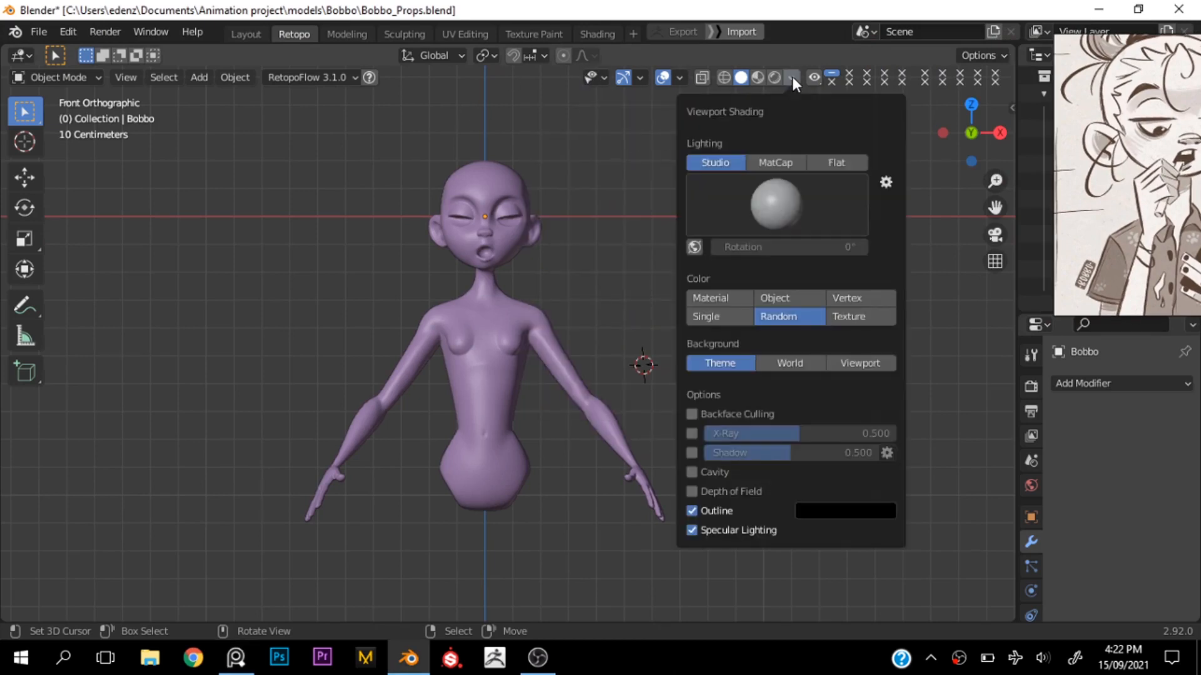
Step: Set the solid-view Single colour to black, then switch colouring to Object
left_click(706, 316)
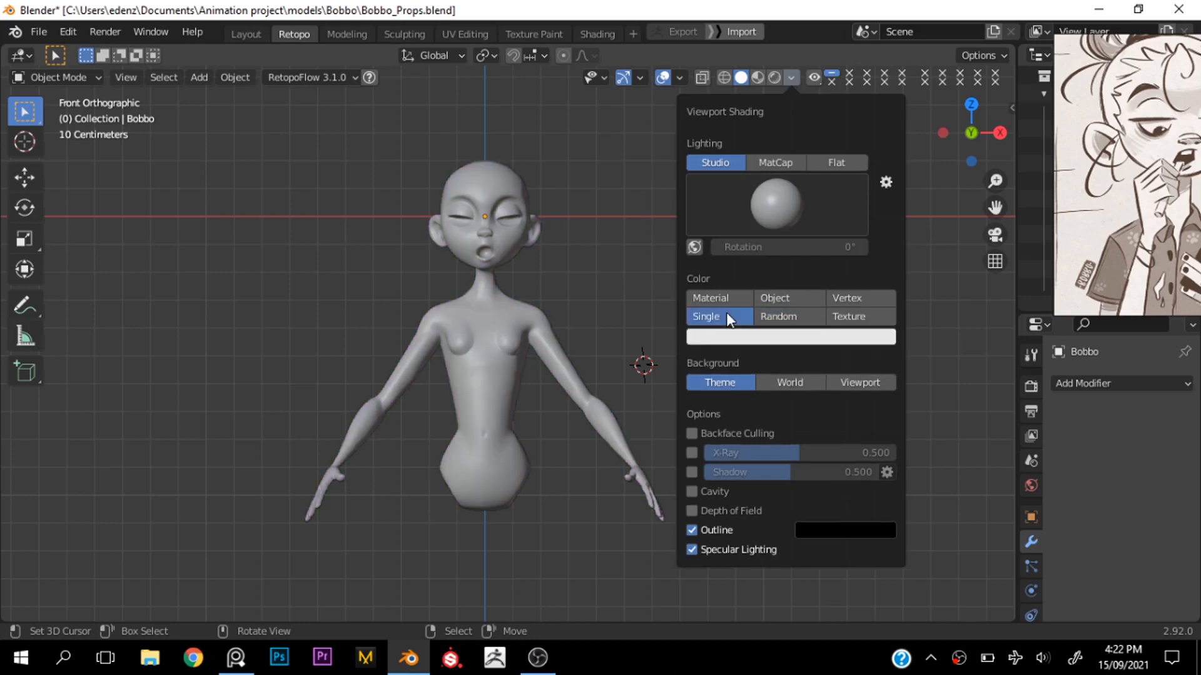
left_click(789, 337)
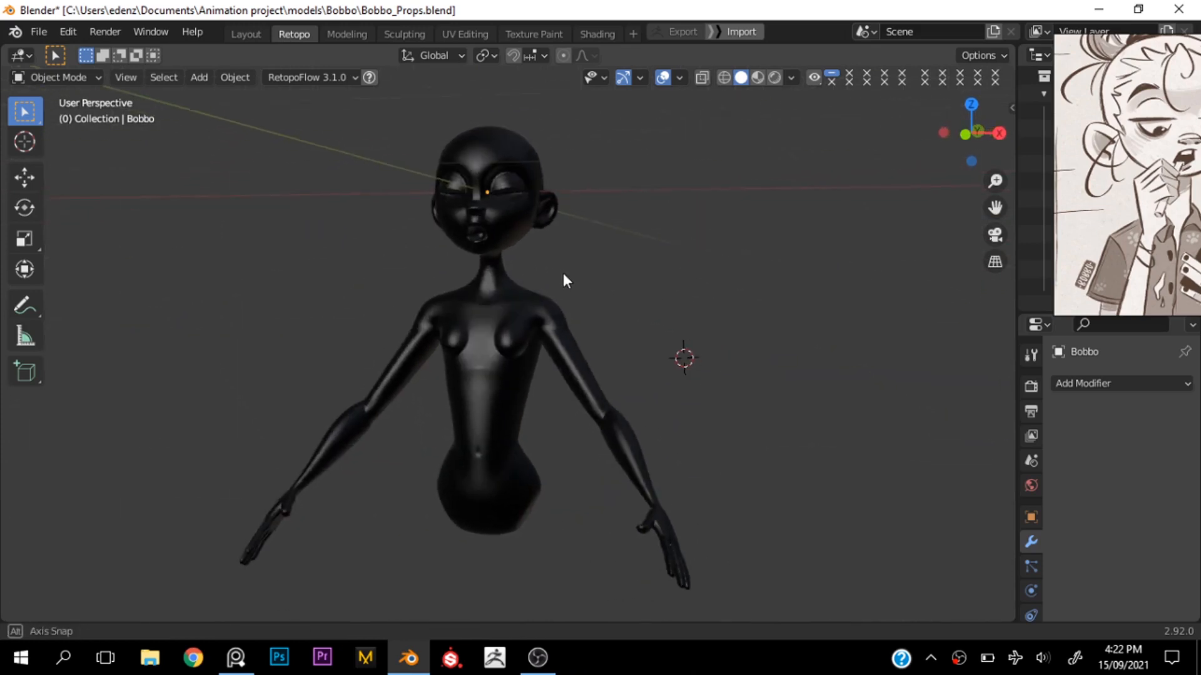
left_click(794, 78)
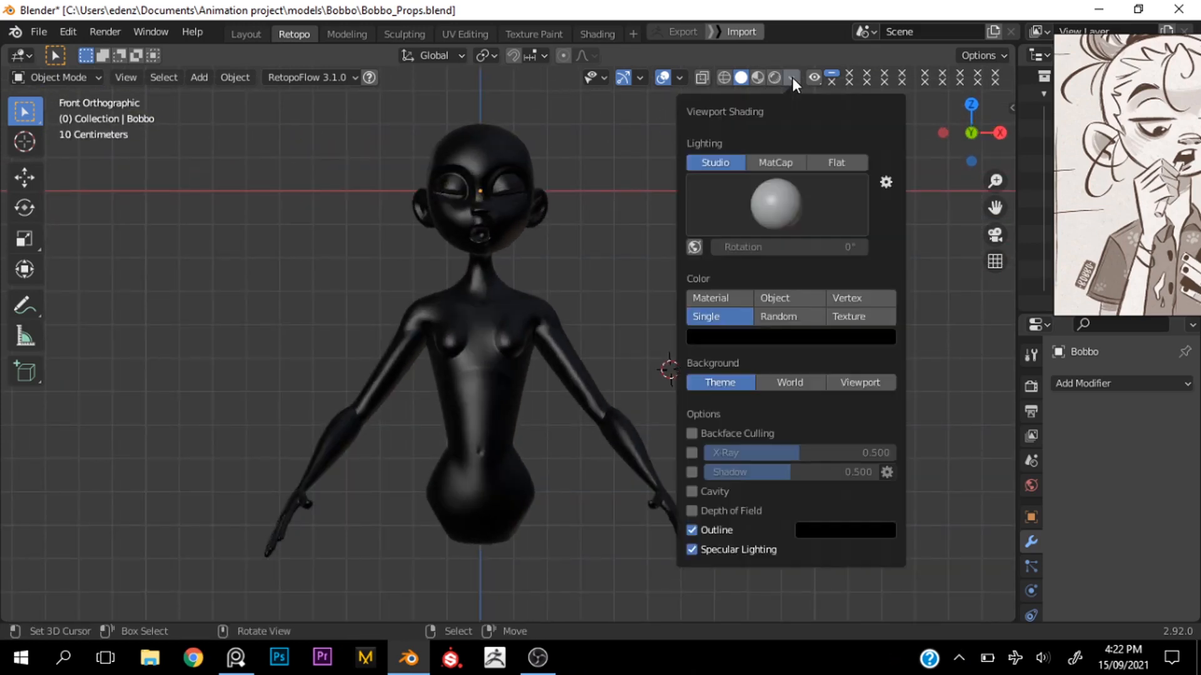
left_click(775, 298)
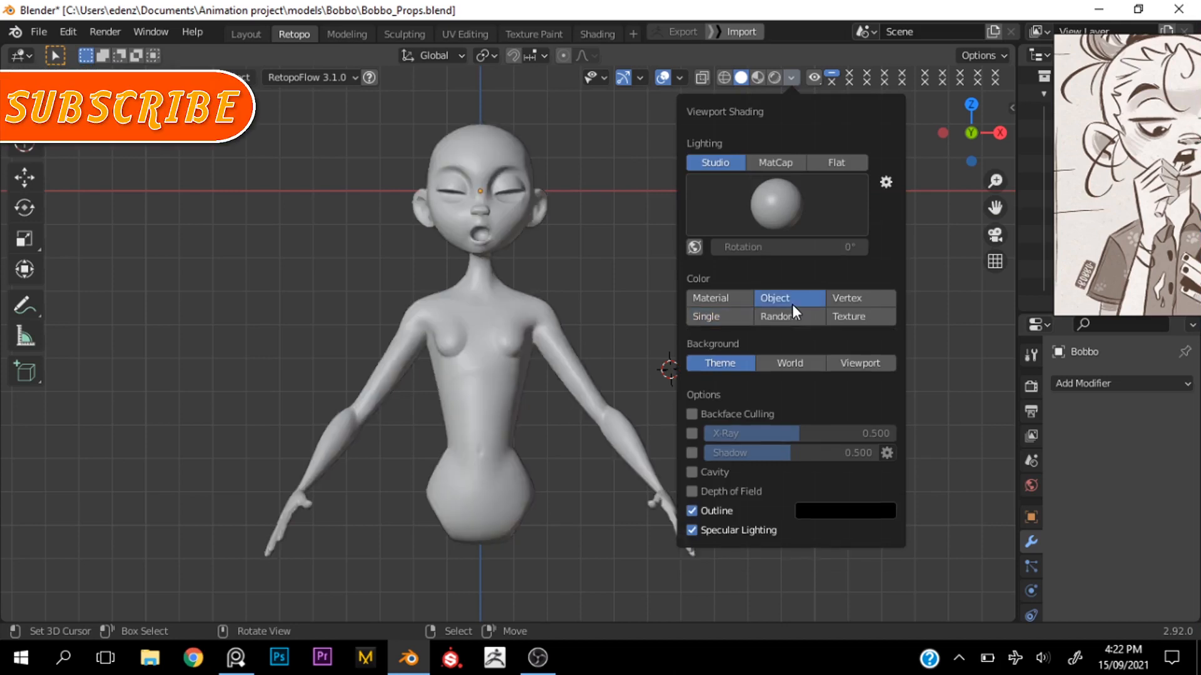
Step: Switch colouring to Material, then back to Single for a black silhouette; open the Start menu
left_click(719, 298)
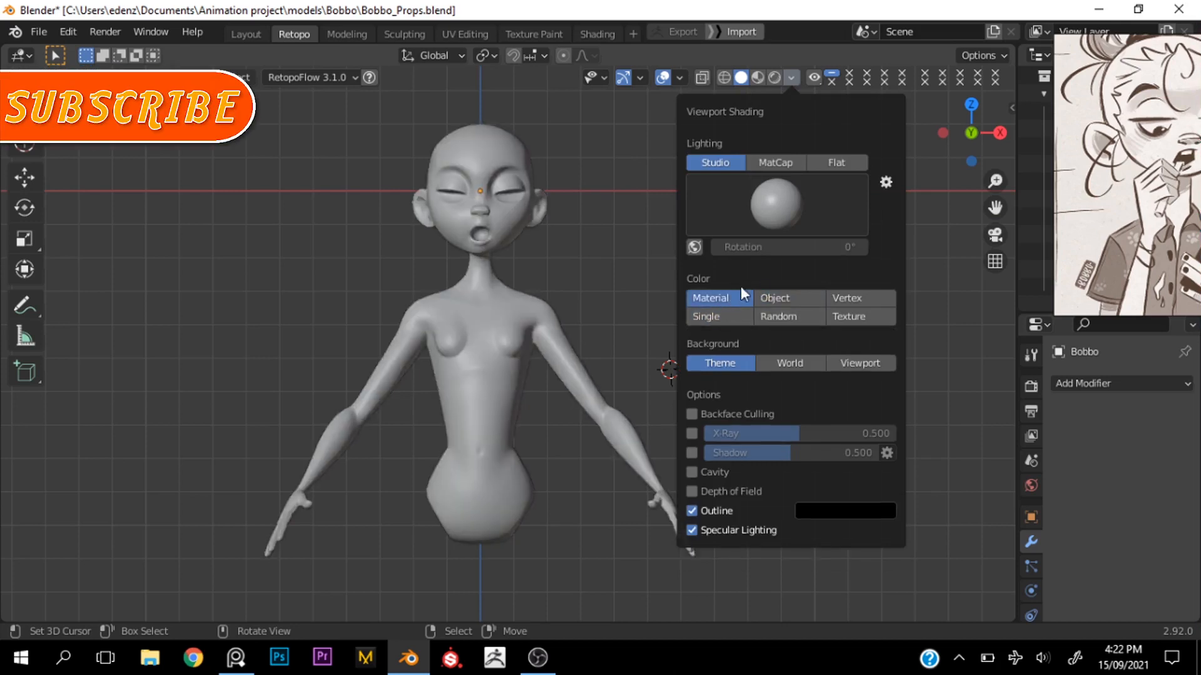
left_click(704, 316)
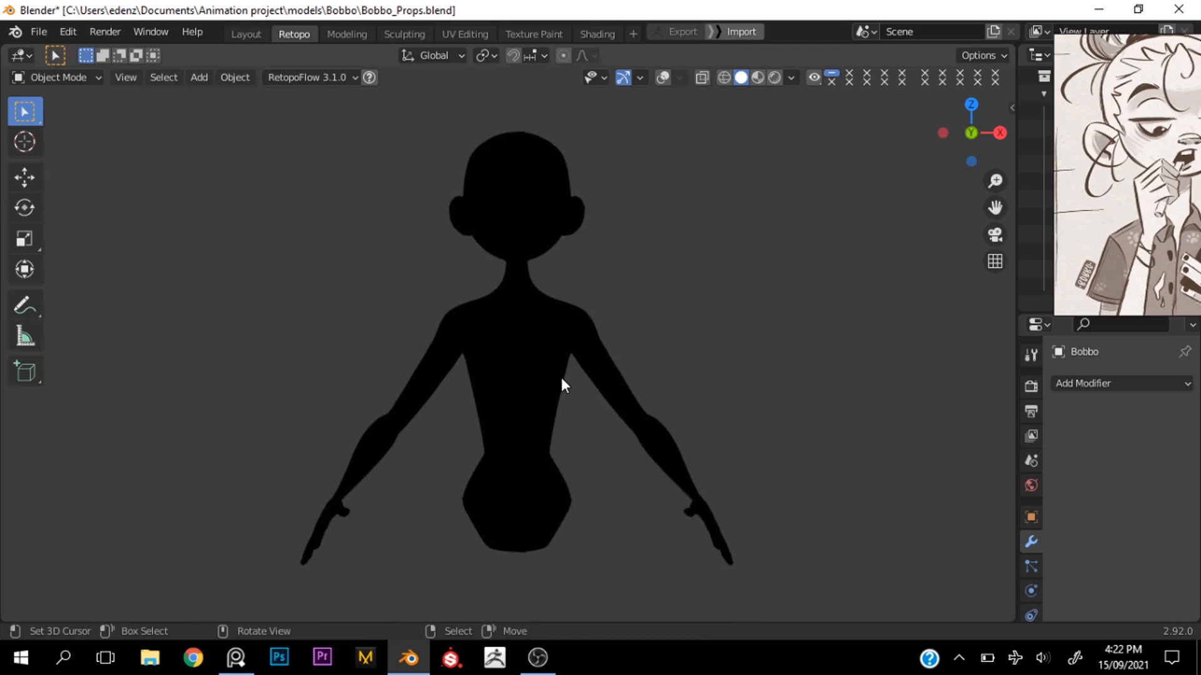
left_click(18, 657)
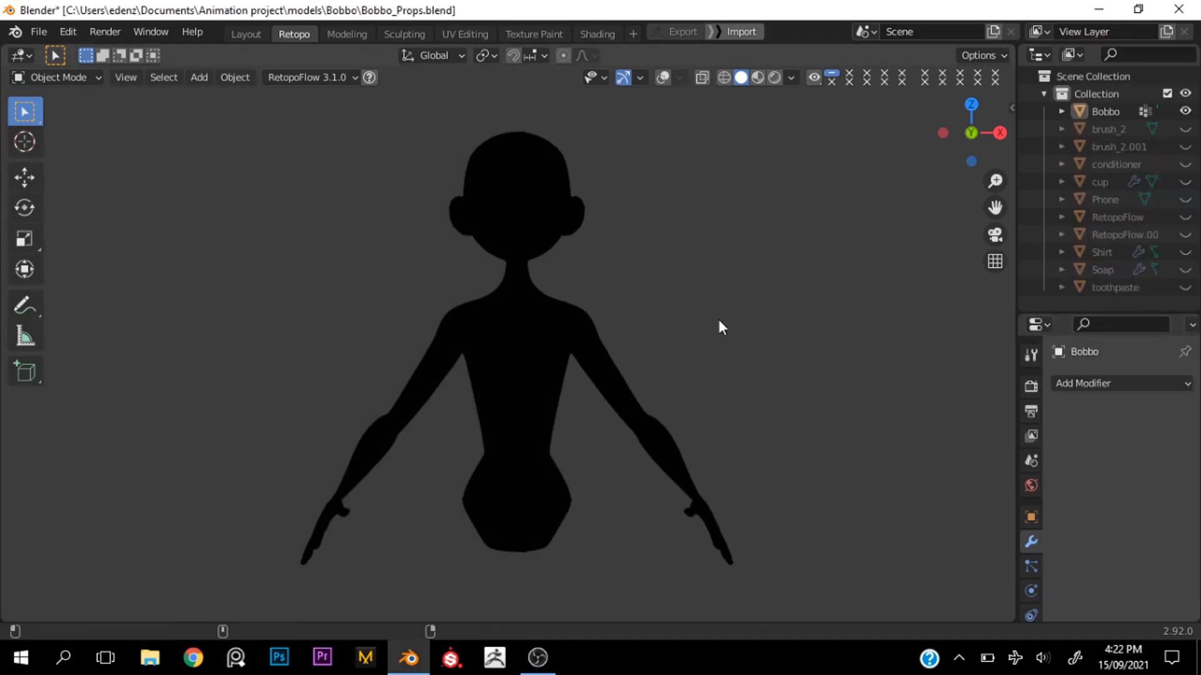
left_click(18, 658)
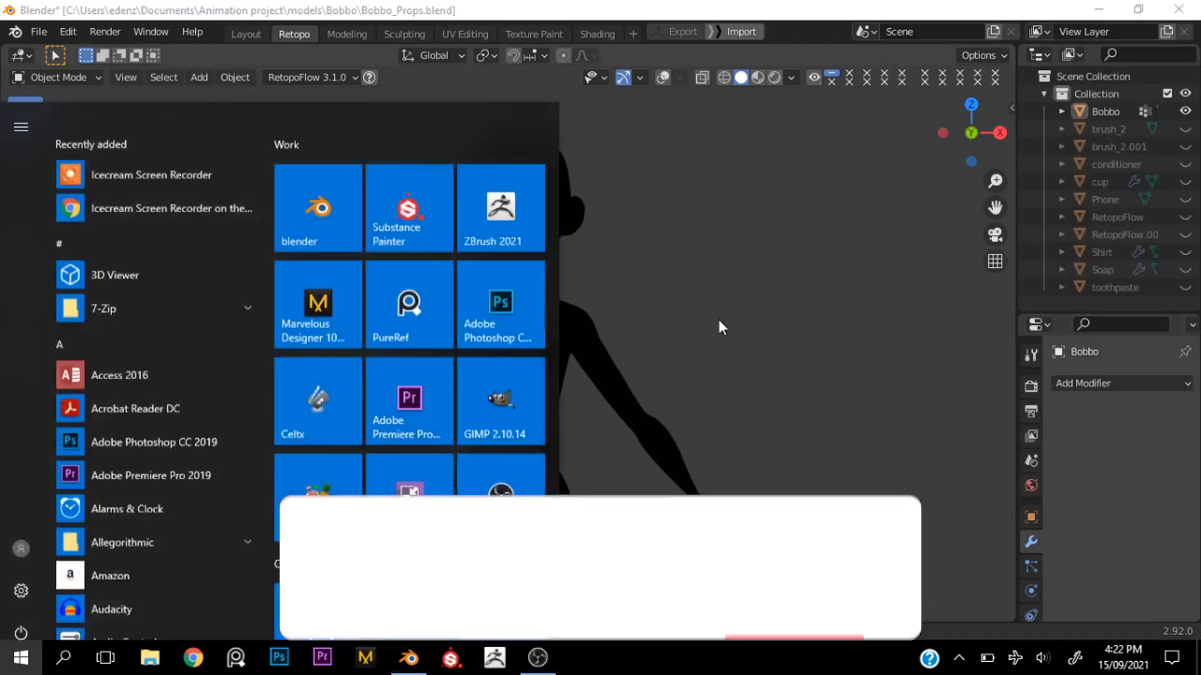